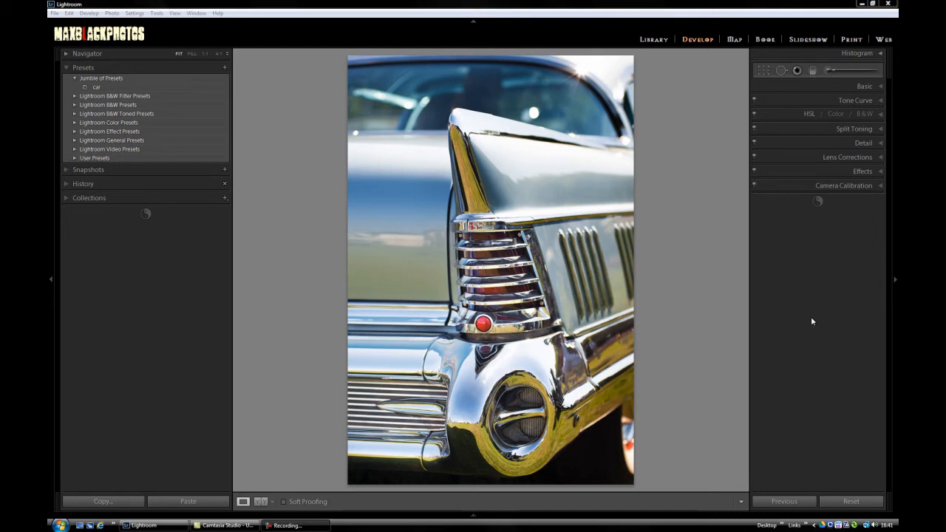
{"action": "mouse_move", "coordinate": [737, 259]}
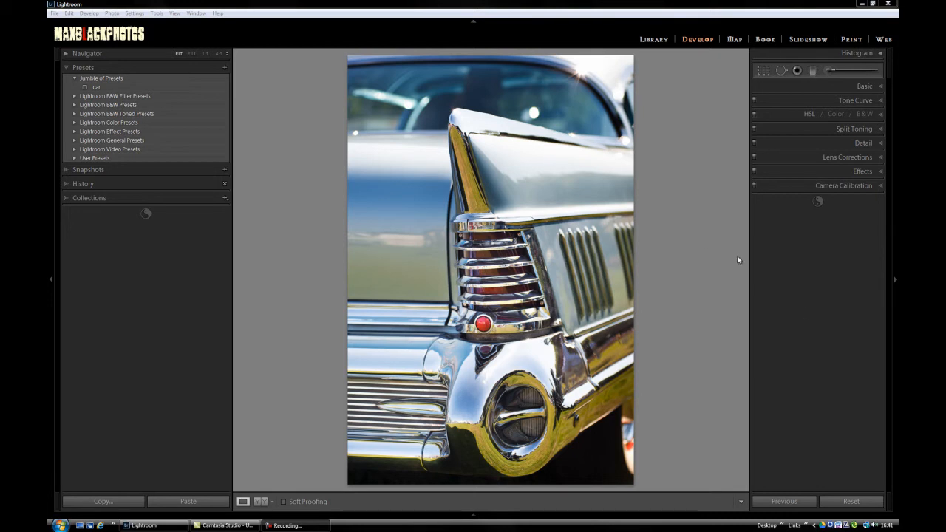
{"action": "mouse_move", "coordinate": [698, 248]}
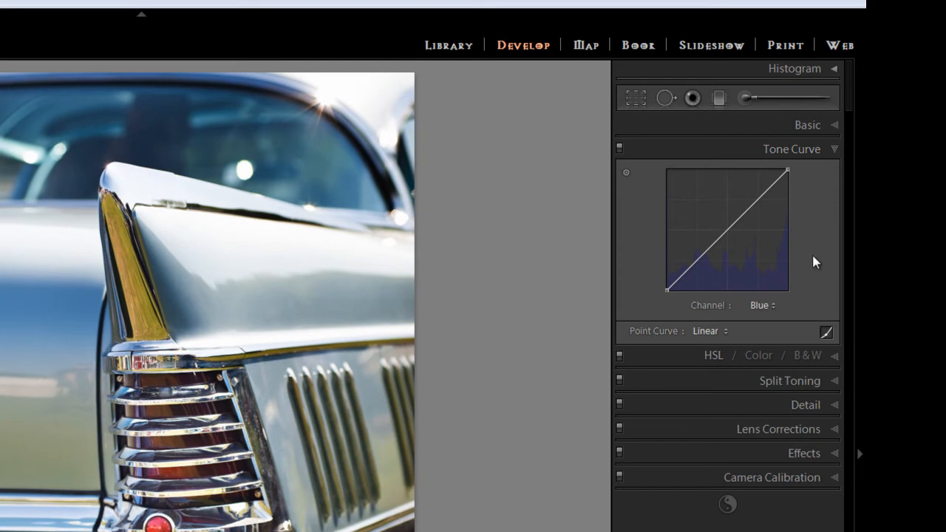
{"action": "mouse_move", "coordinate": [815, 342]}
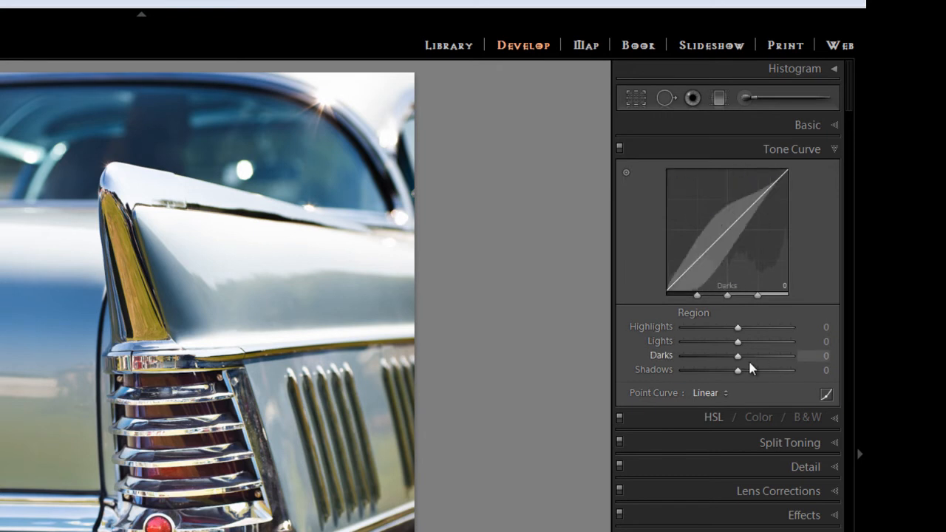
Switch the tone curve to Point Curve mode and select the Red channel.
{"action": "left_click", "coordinate": [826, 394]}
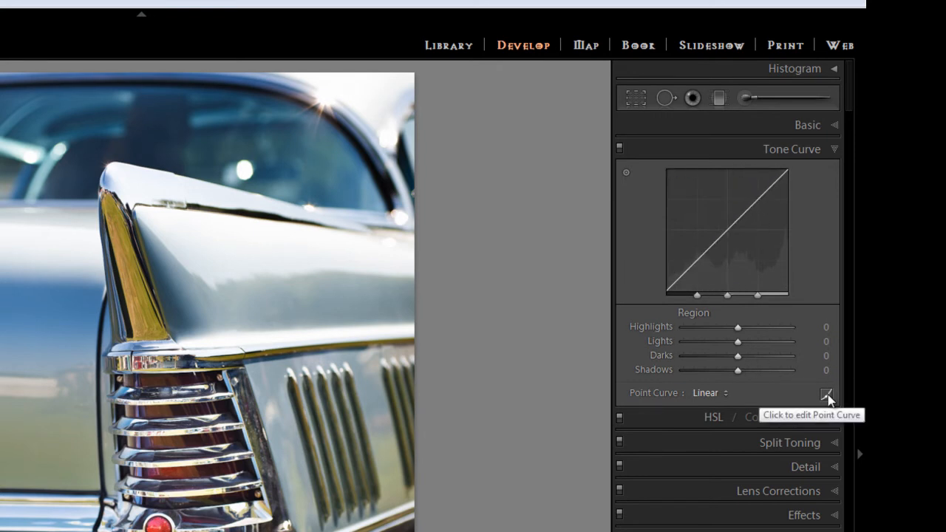
{"action": "left_click", "coordinate": [826, 396]}
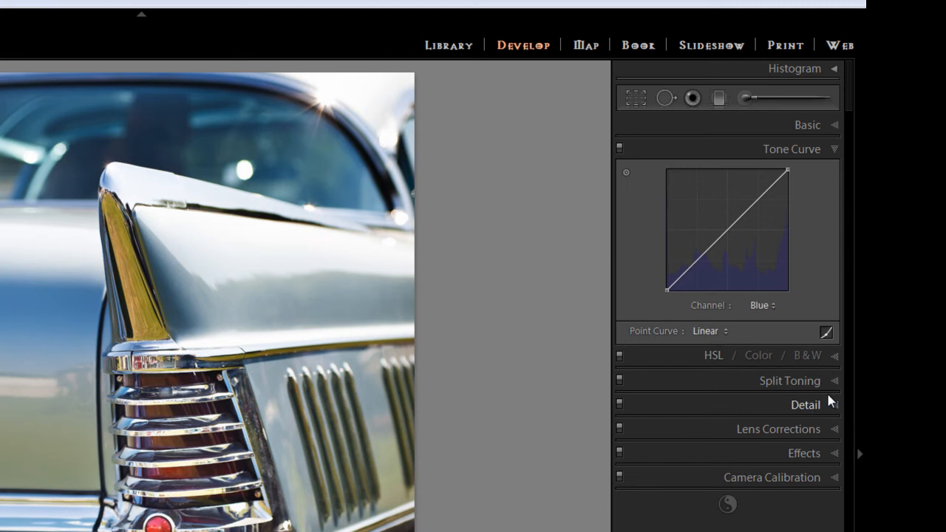
{"action": "left_click", "coordinate": [761, 306]}
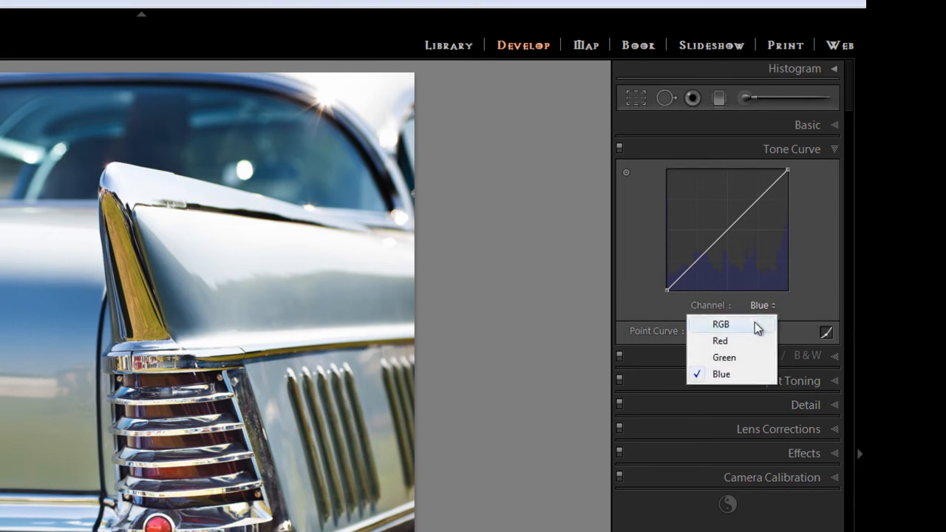
{"action": "left_click", "coordinate": [720, 323]}
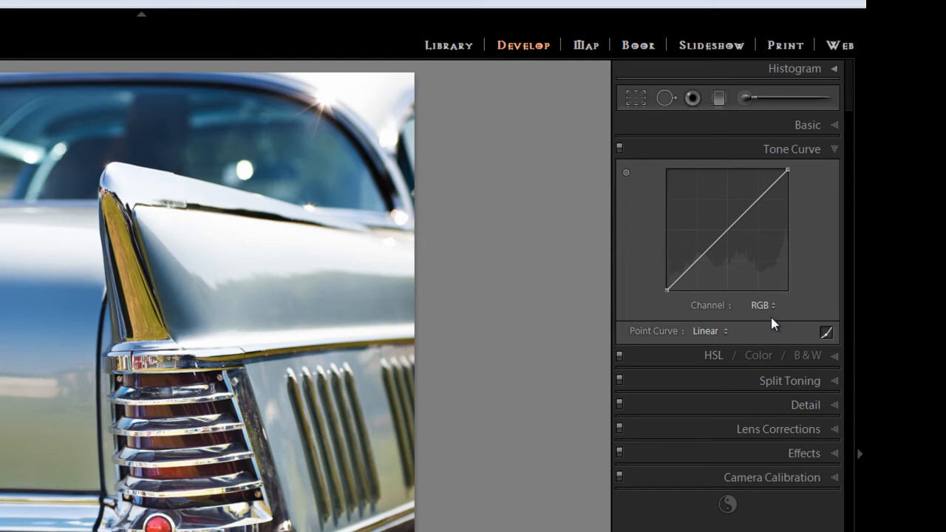
{"action": "left_click", "coordinate": [762, 305]}
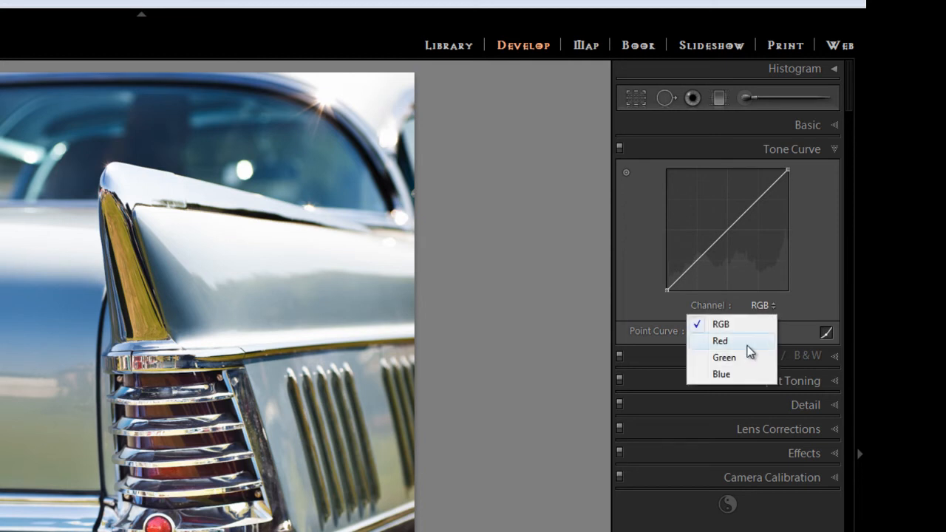
{"action": "left_click", "coordinate": [719, 341]}
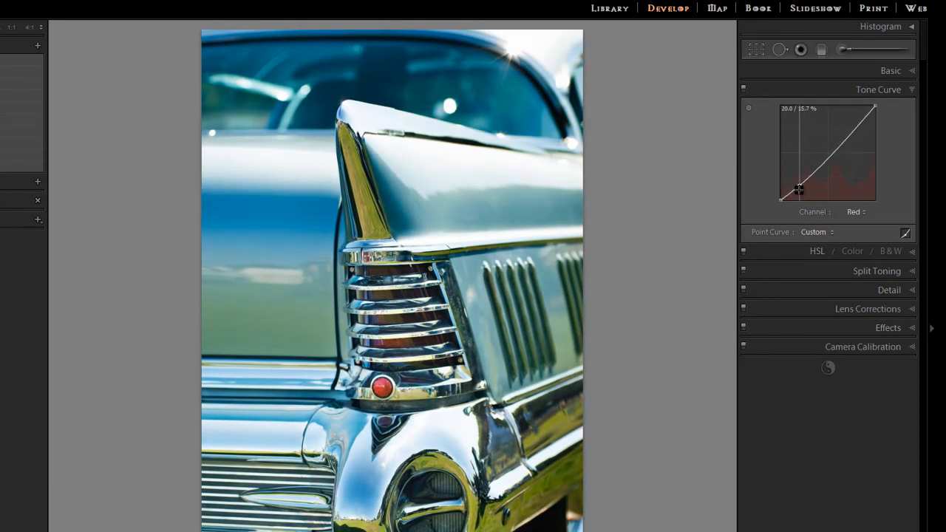
Lower a shadow point and raise a highlight point on the Red curve.
{"action": "left_click_drag", "start_coordinate": [785, 198], "coordinate": [785, 200]}
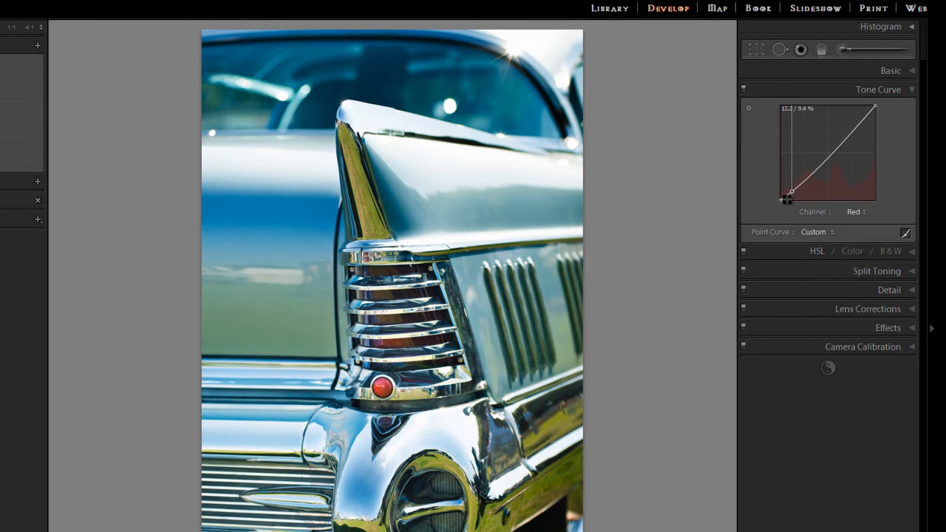
{"action": "left_click_drag", "start_coordinate": [796, 184], "coordinate": [796, 166]}
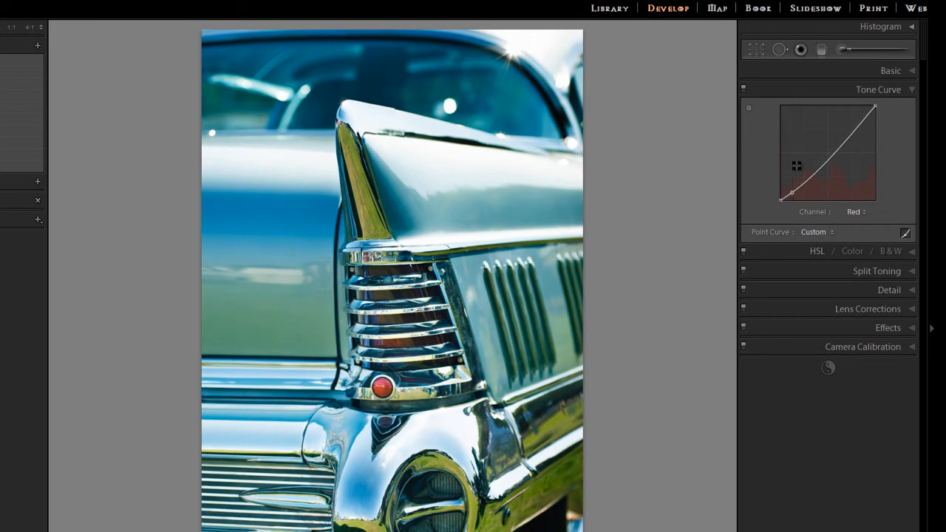
{"action": "left_click_drag", "start_coordinate": [797, 166], "coordinate": [845, 127]}
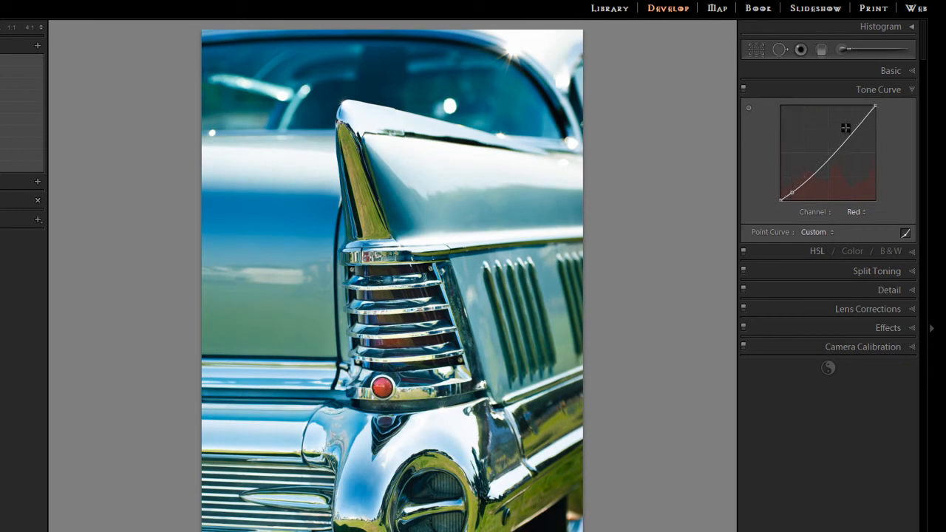
{"action": "left_click_drag", "start_coordinate": [844, 127], "coordinate": [854, 125]}
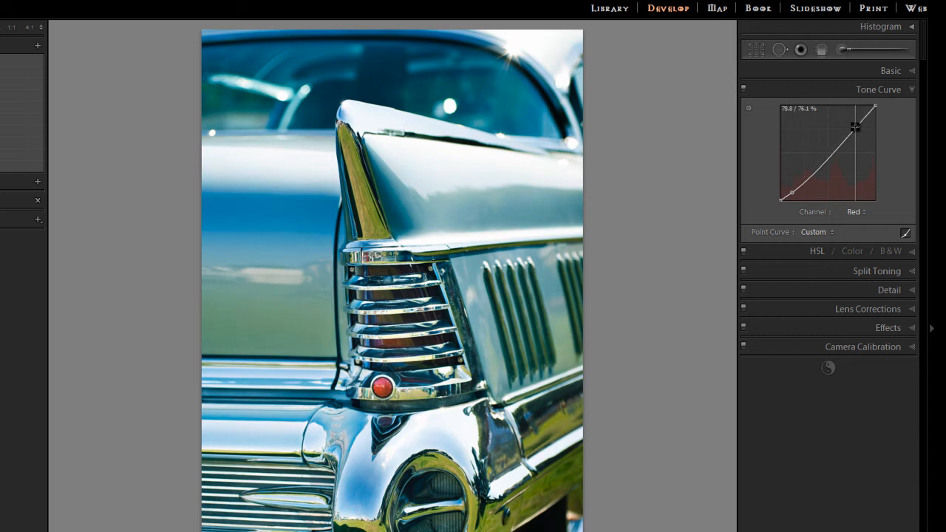
{"action": "left_click_drag", "start_coordinate": [854, 127], "coordinate": [852, 118]}
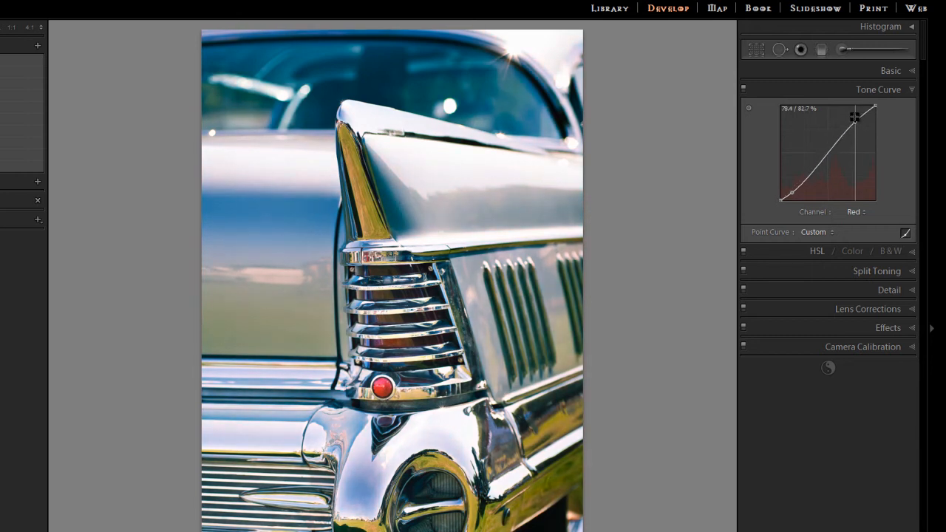
{"action": "left_click_drag", "start_coordinate": [854, 122], "coordinate": [850, 108]}
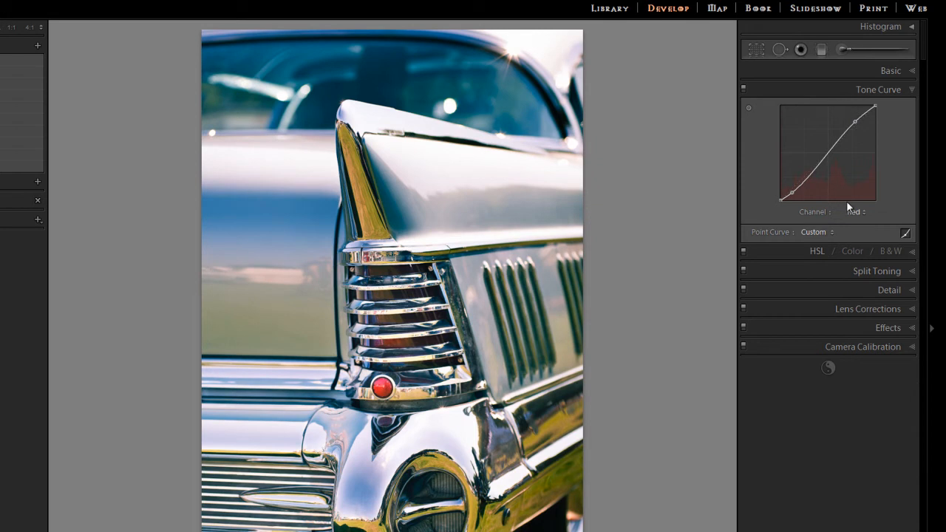
Select the Blue channel, pull its midtones down and lift its shadows slightly.
{"action": "left_click", "coordinate": [854, 212]}
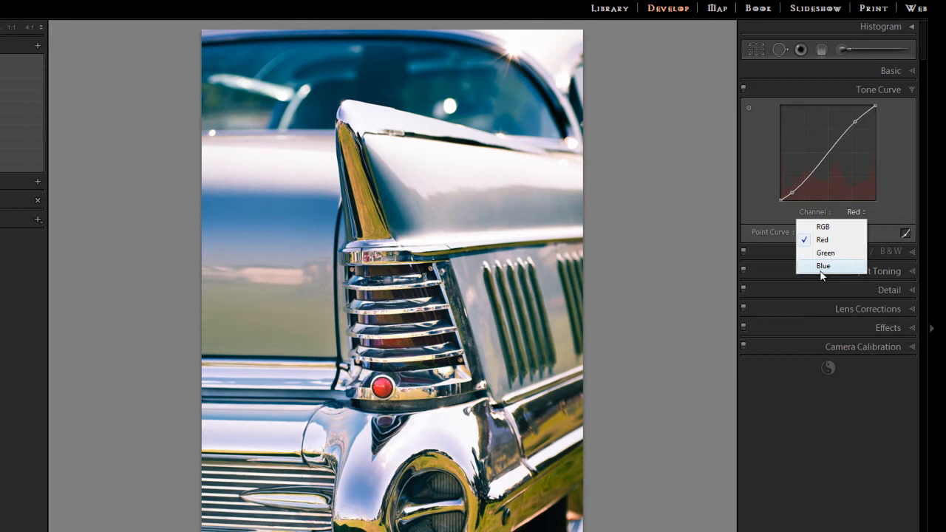
{"action": "left_click", "coordinate": [823, 266]}
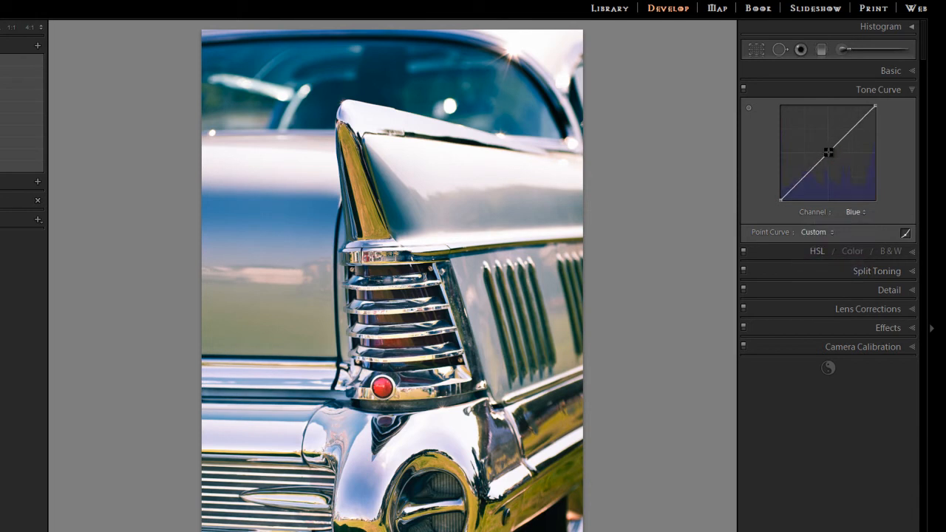
{"action": "left_click_drag", "start_coordinate": [829, 154], "coordinate": [834, 152]}
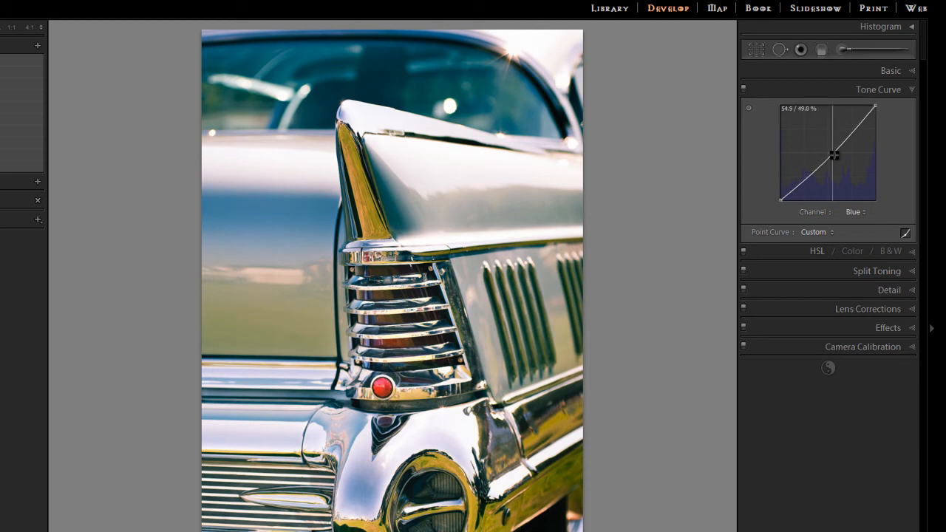
{"action": "left_click_drag", "start_coordinate": [835, 155], "coordinate": [836, 161]}
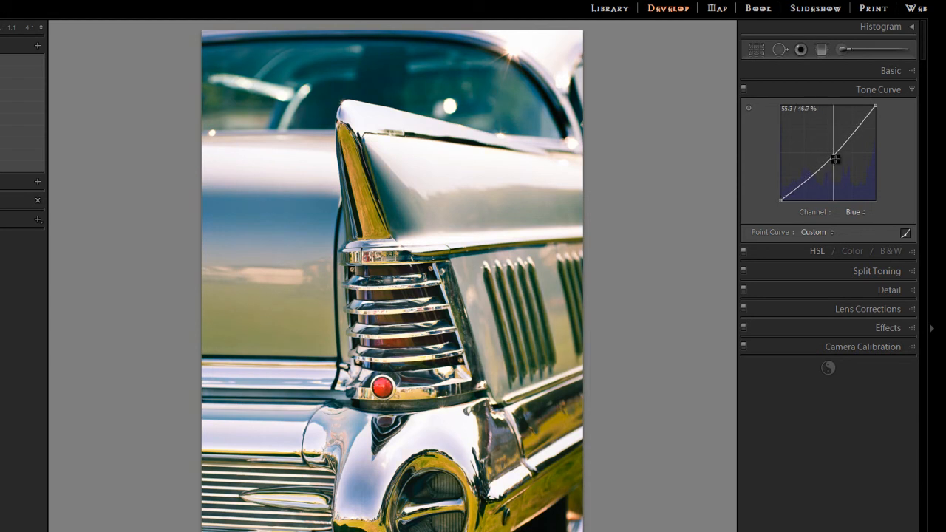
{"action": "left_click_drag", "start_coordinate": [835, 161], "coordinate": [800, 191]}
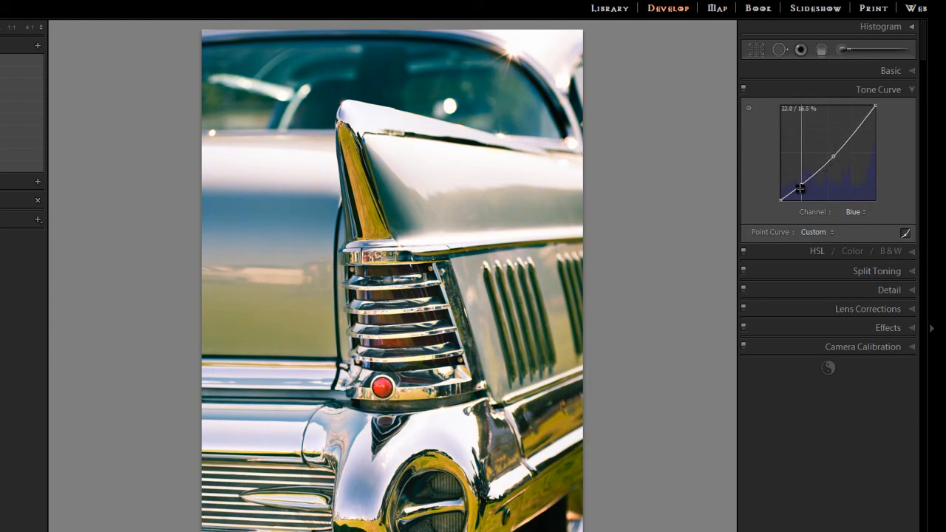
{"action": "left_click_drag", "start_coordinate": [801, 189], "coordinate": [800, 179]}
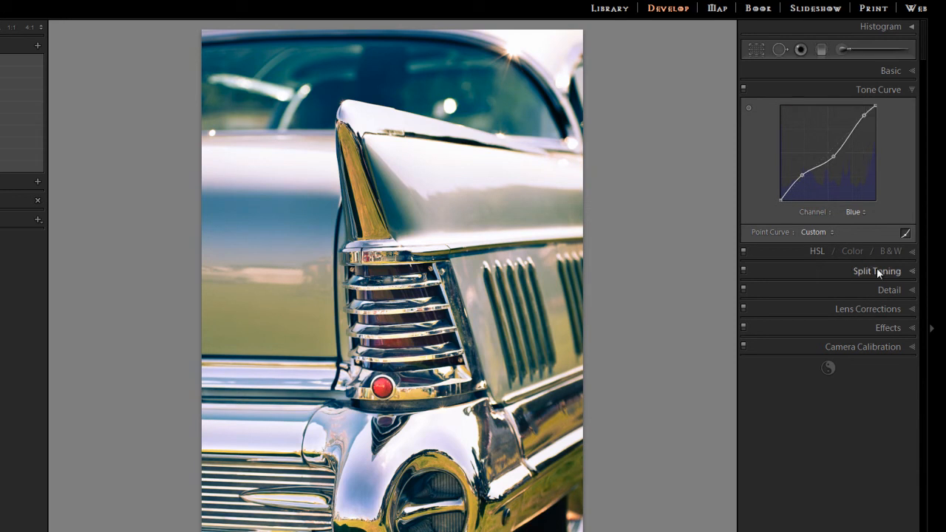
{"action": "mouse_move", "coordinate": [744, 201]}
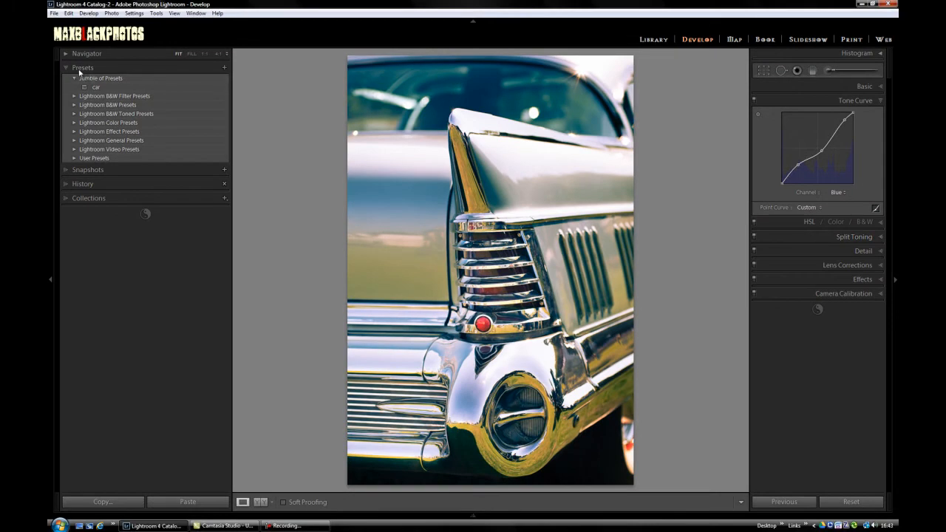
{"action": "mouse_move", "coordinate": [224, 67]}
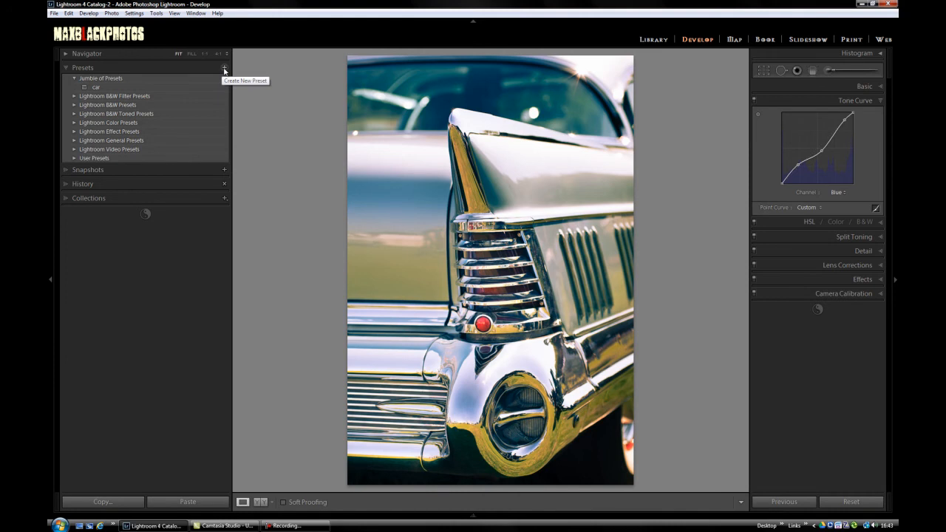
Open the New Develop Preset dialog from the Presets panel's + button.
{"action": "left_click", "coordinate": [225, 67]}
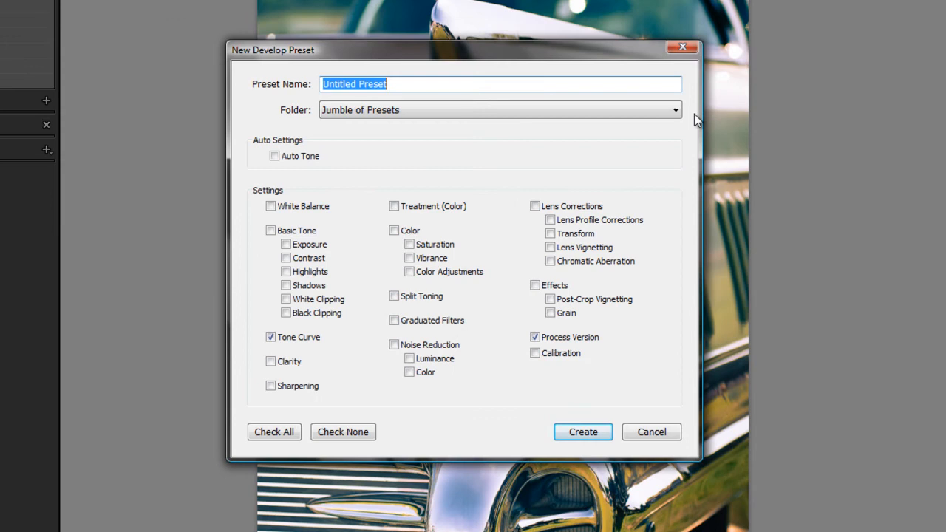
Name the preset 'cp car' in Jumble of Presets and create it.
{"action": "left_click", "coordinate": [499, 109]}
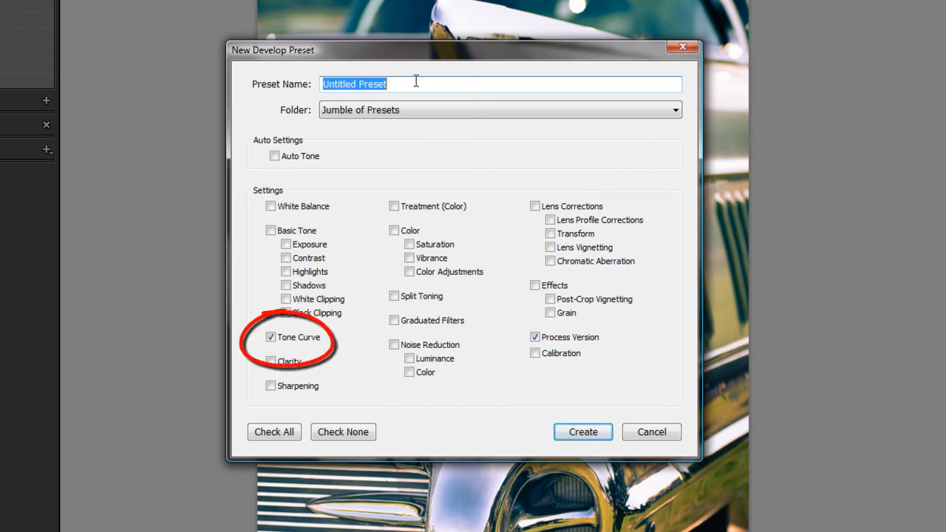
{"action": "type", "text": "c"}
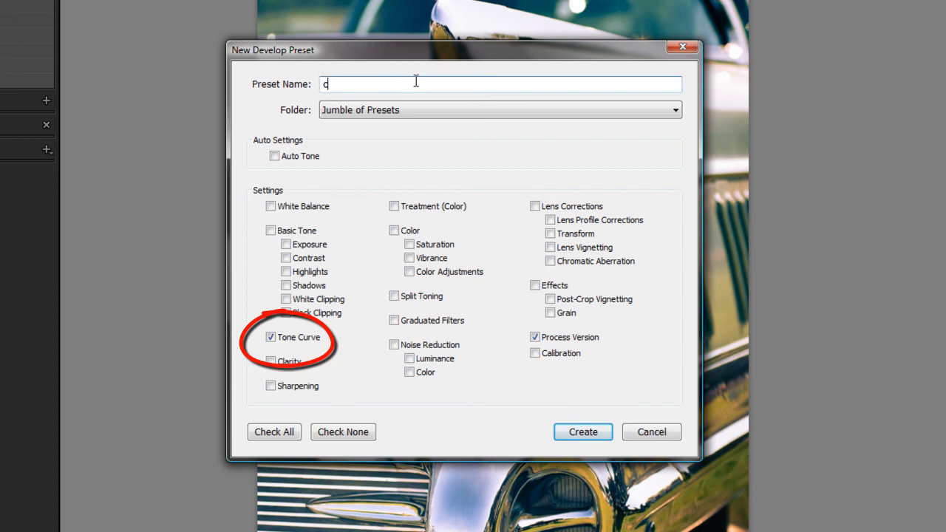
{"action": "type", "text": "p car"}
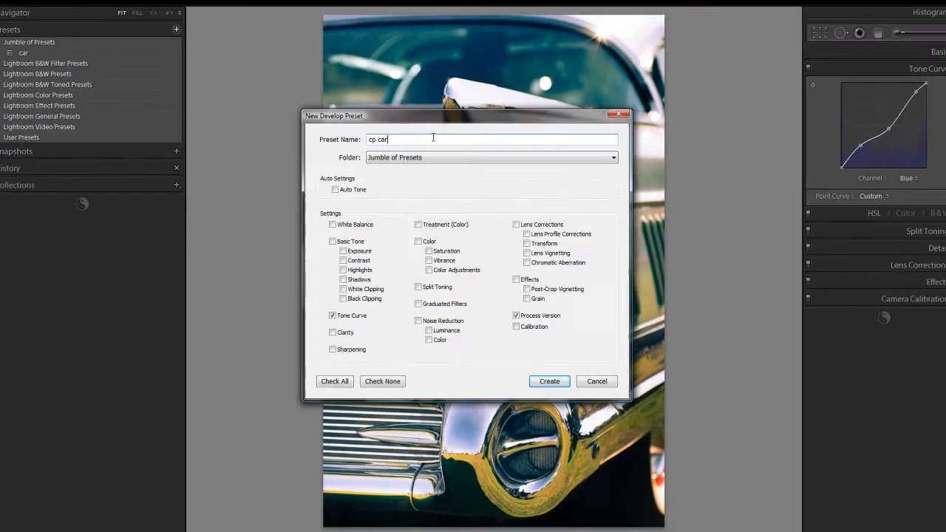
{"action": "left_click", "coordinate": [549, 381]}
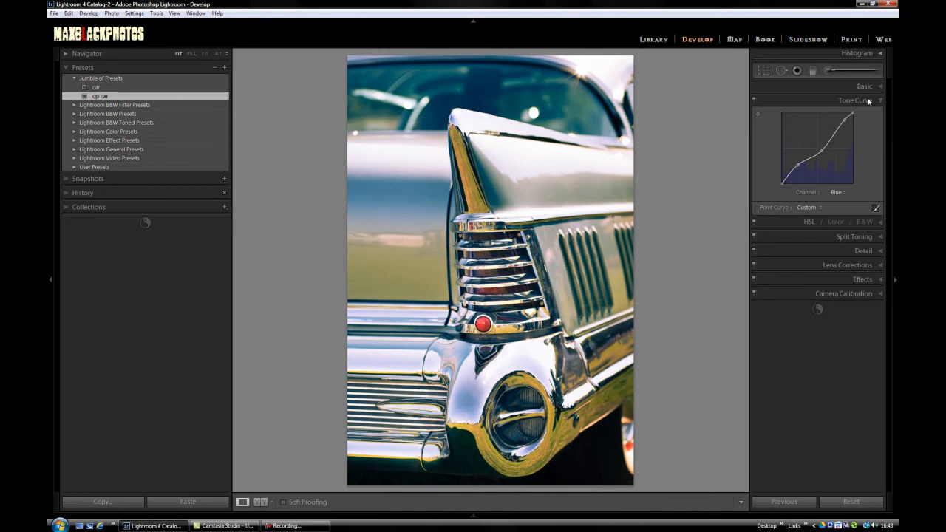
{"action": "mouse_move", "coordinate": [51, 105]}
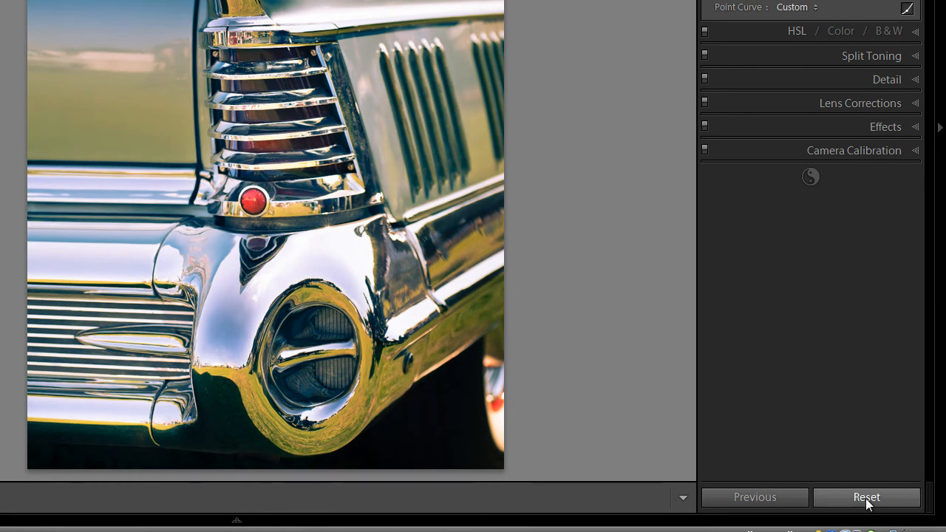
Reset the photo's adjustments, then apply the 'cp car' preset.
{"action": "left_click", "coordinate": [865, 497]}
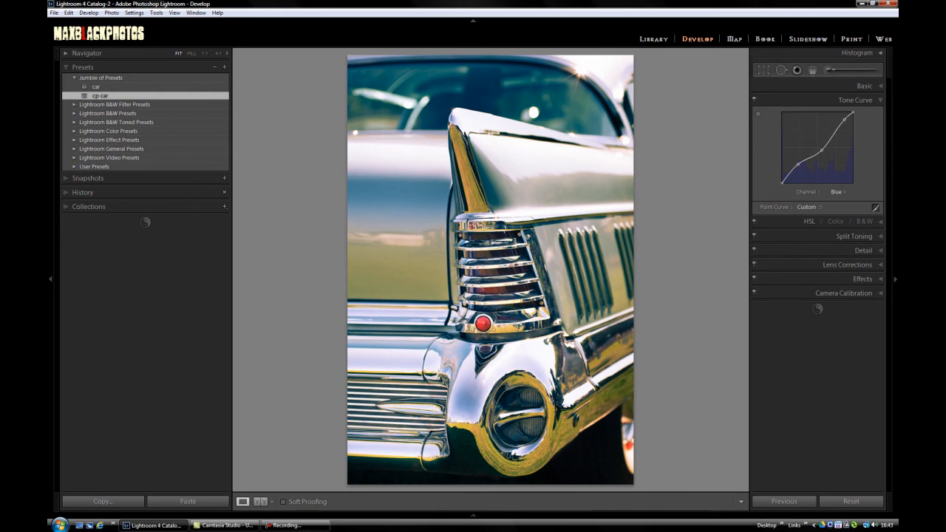
{"action": "left_click", "coordinate": [294, 524]}
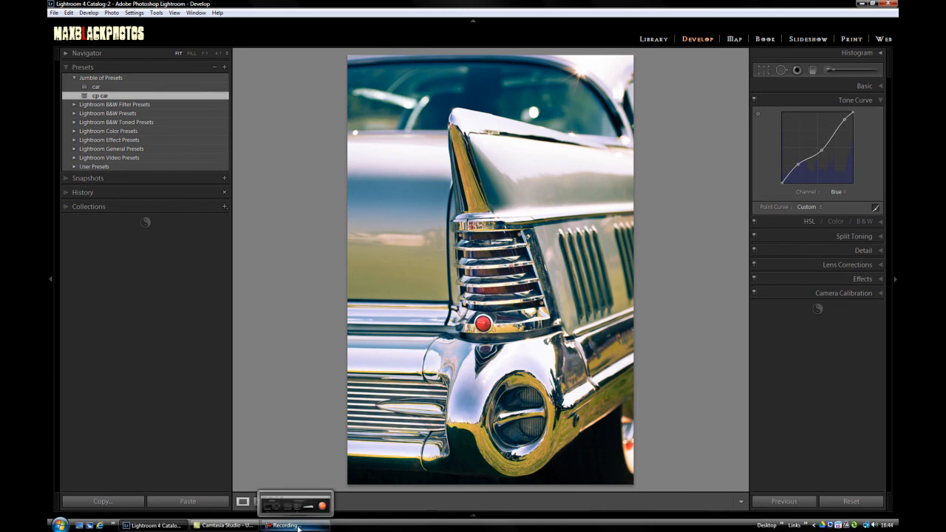